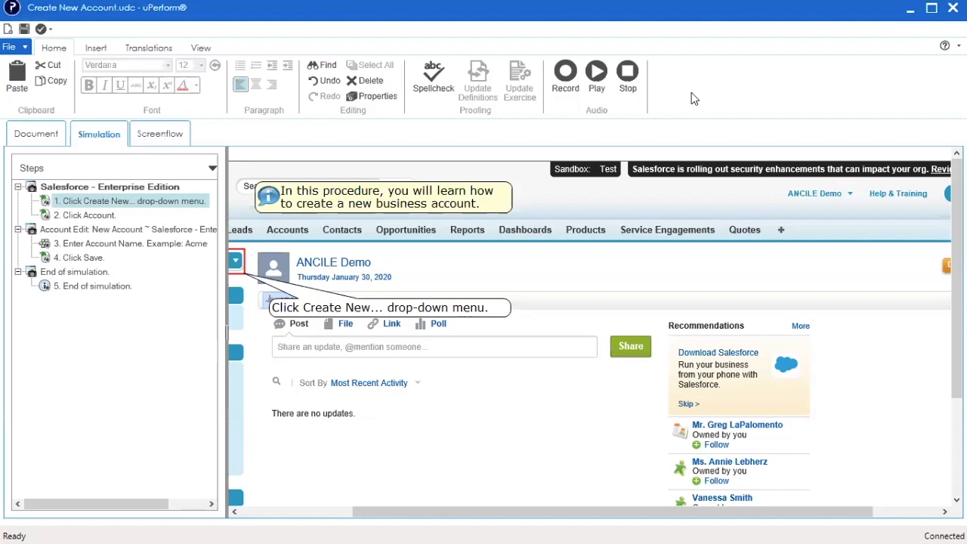
pyautogui.moveTo(195, 200)
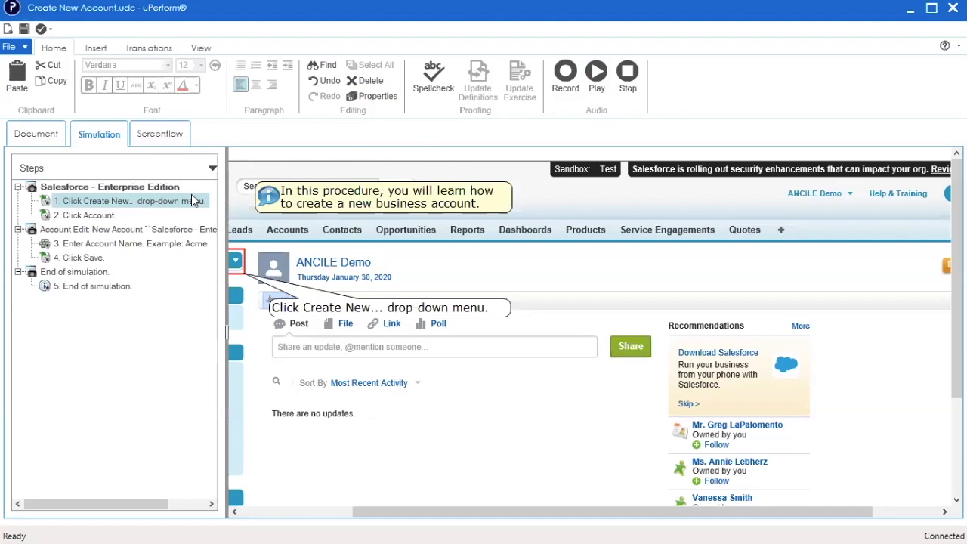
# Open Step Properties for step 1, "Click Create New... drop-down menu".
pyautogui.click(129, 201)
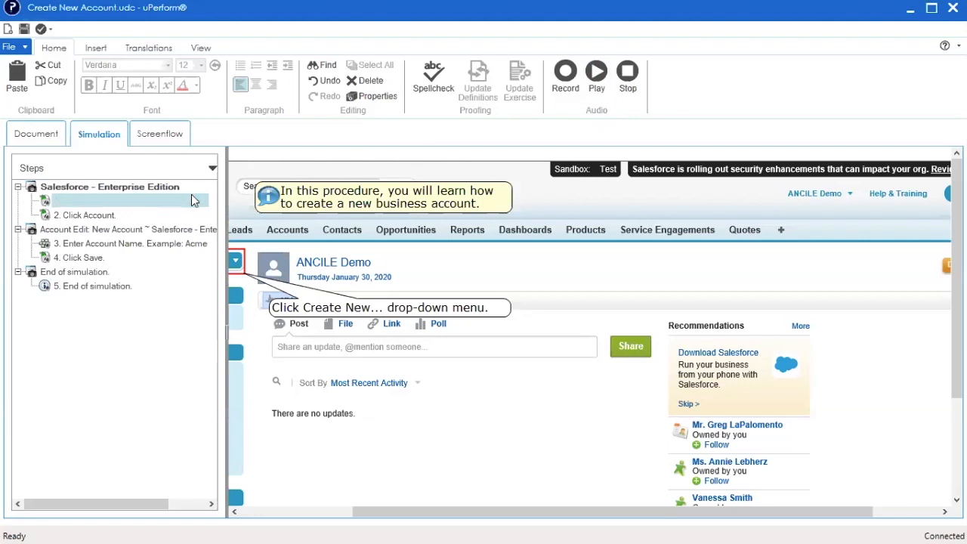
pyautogui.doubleClick(96, 200)
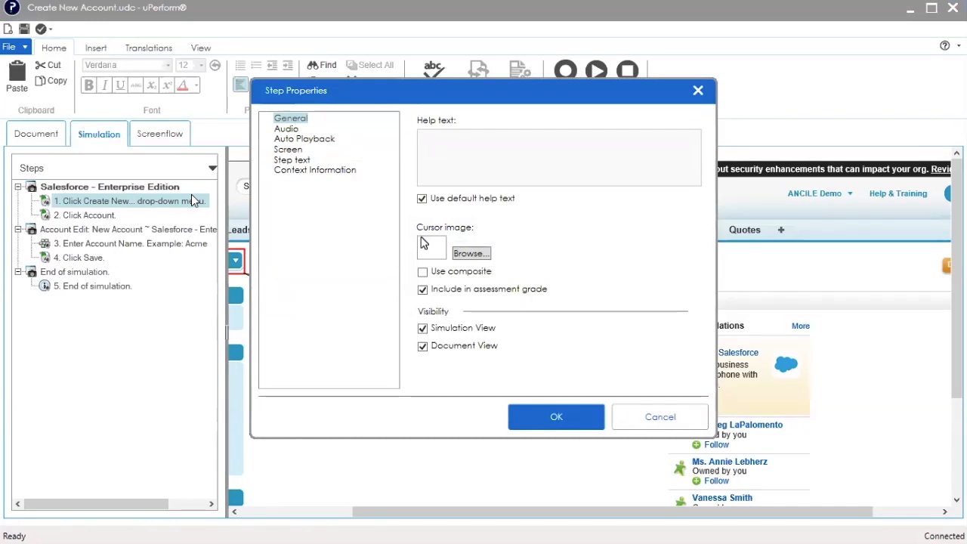
pyautogui.moveTo(283, 134)
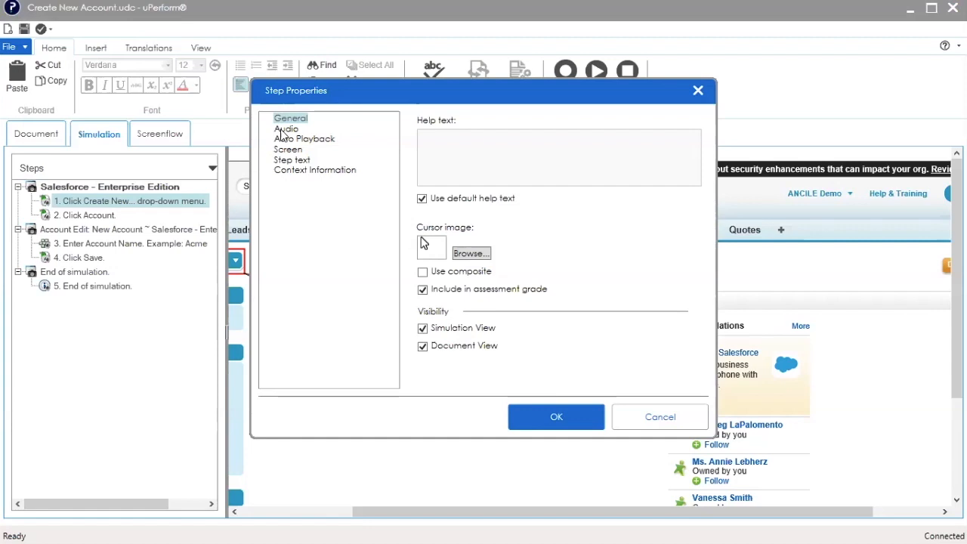
# Show the step's Audio settings with the Audio source choices.
pyautogui.click(287, 129)
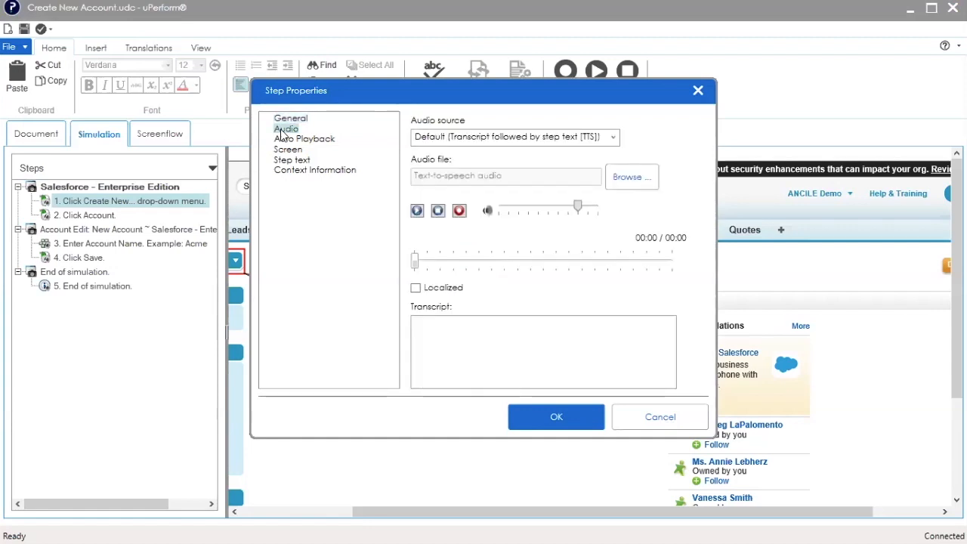
pyautogui.moveTo(439, 125)
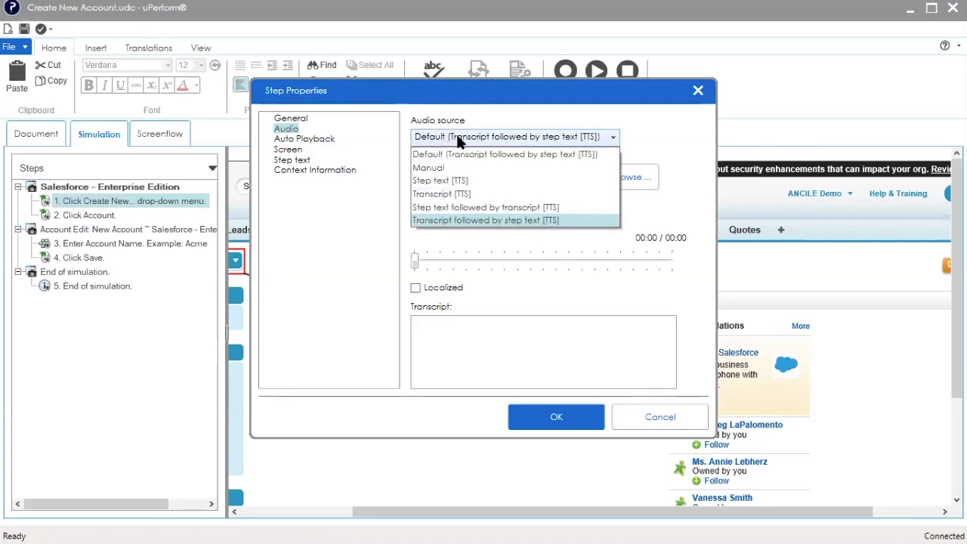
pyautogui.moveTo(464, 181)
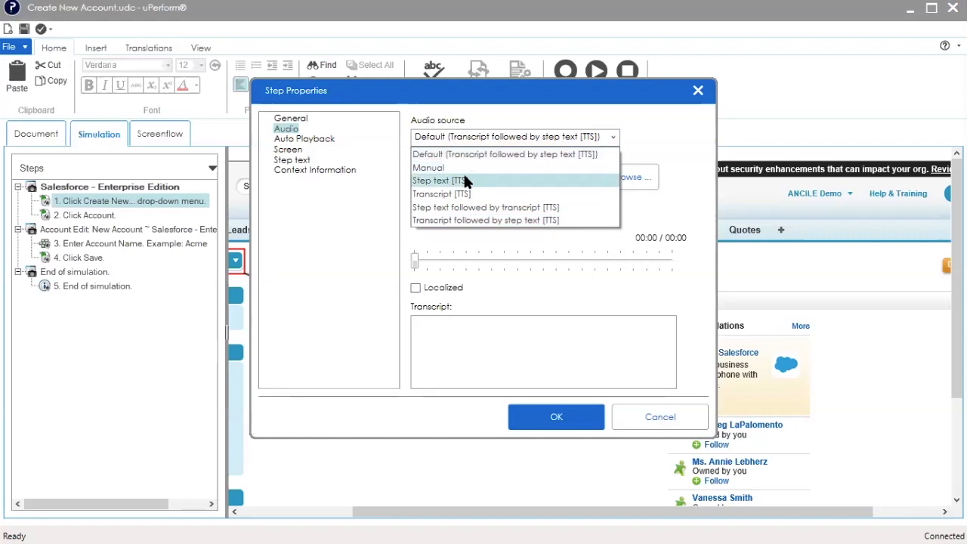
pyautogui.moveTo(464, 194)
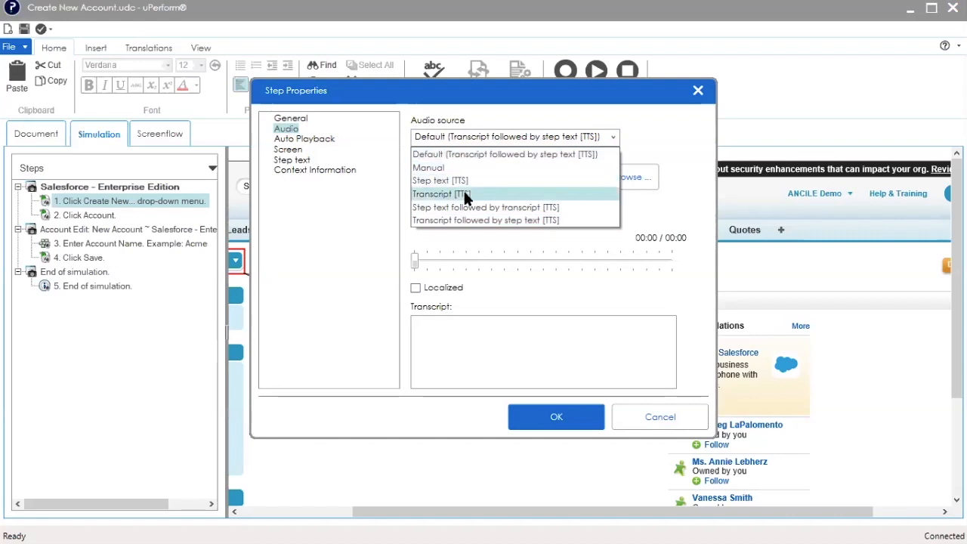
pyautogui.moveTo(461, 167)
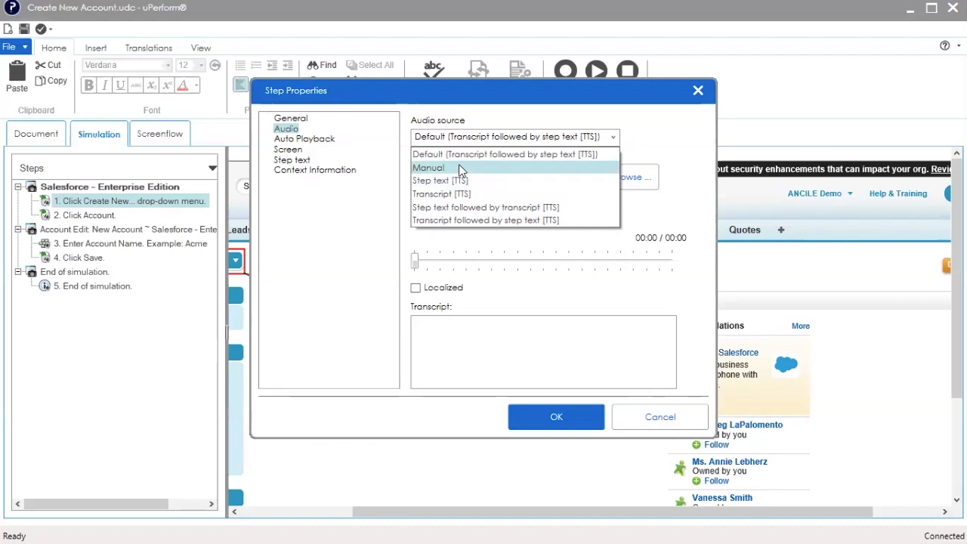
pyautogui.moveTo(461, 154)
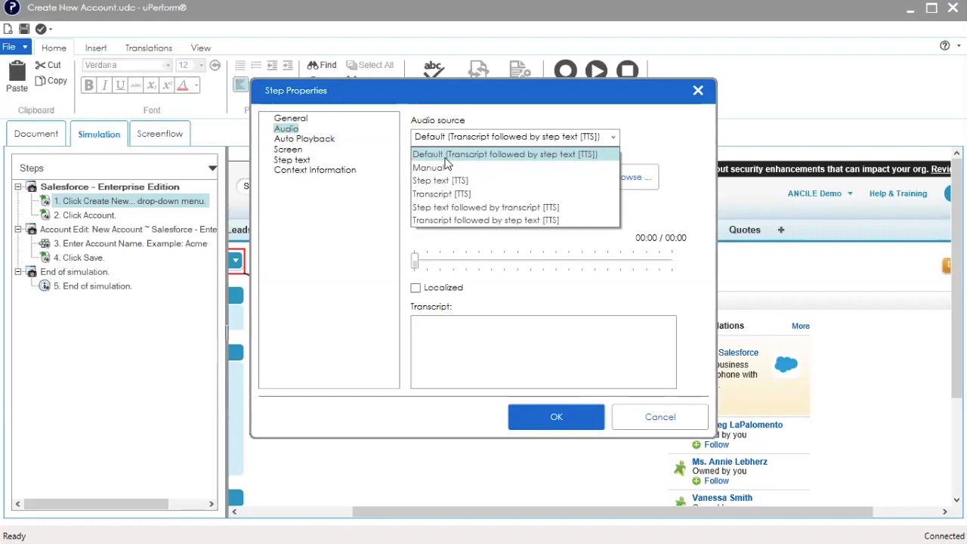
pyautogui.moveTo(448, 167)
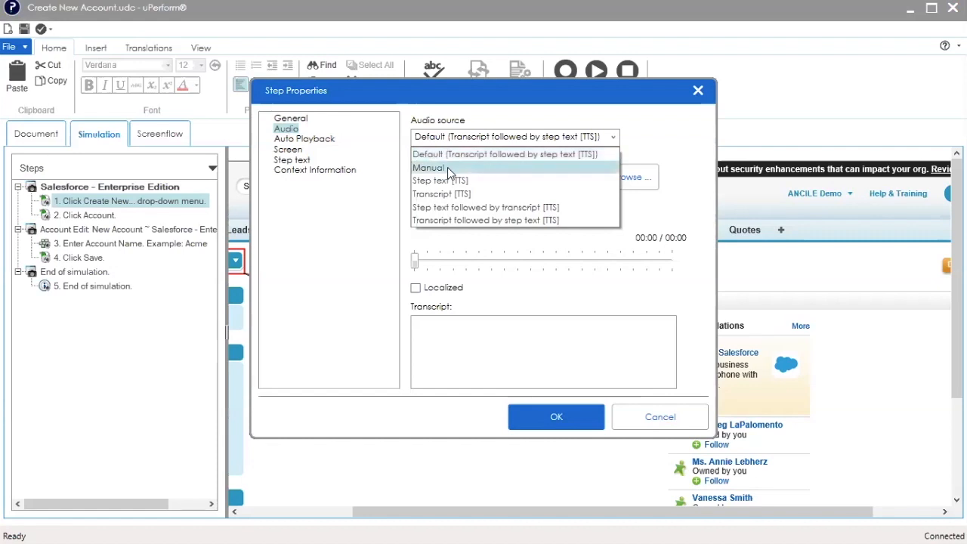
# Set the audio source to Manual and record about six seconds of microphone narration as the step's audio.
pyautogui.click(428, 167)
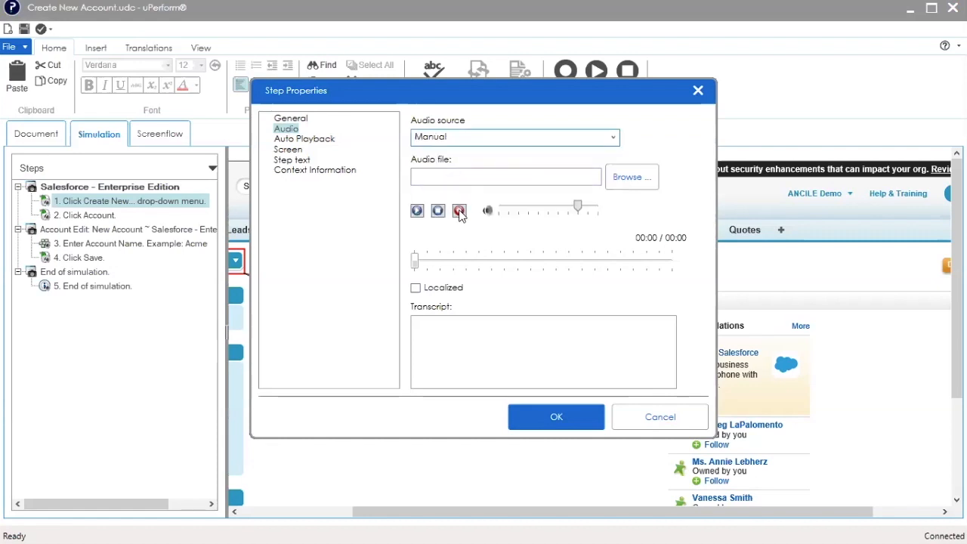
pyautogui.click(459, 211)
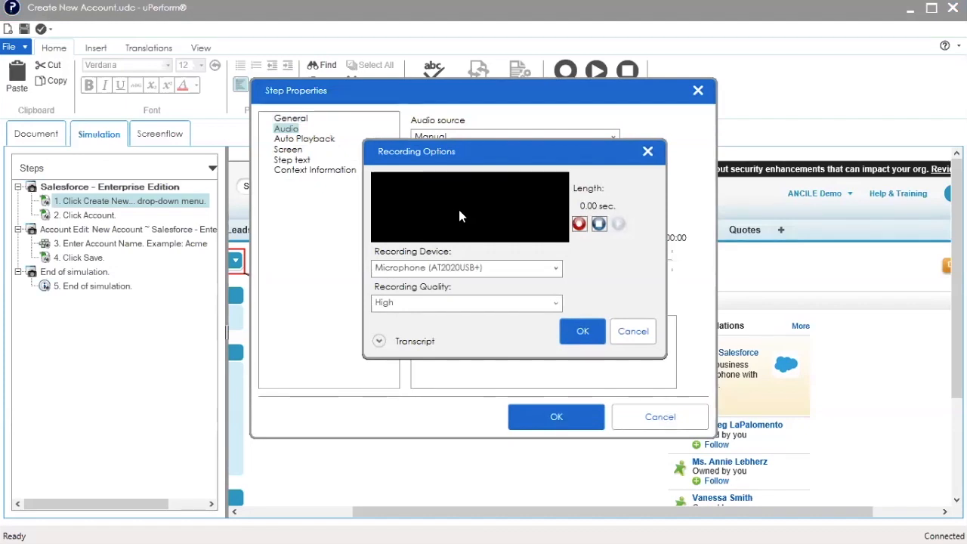
pyautogui.moveTo(580, 224)
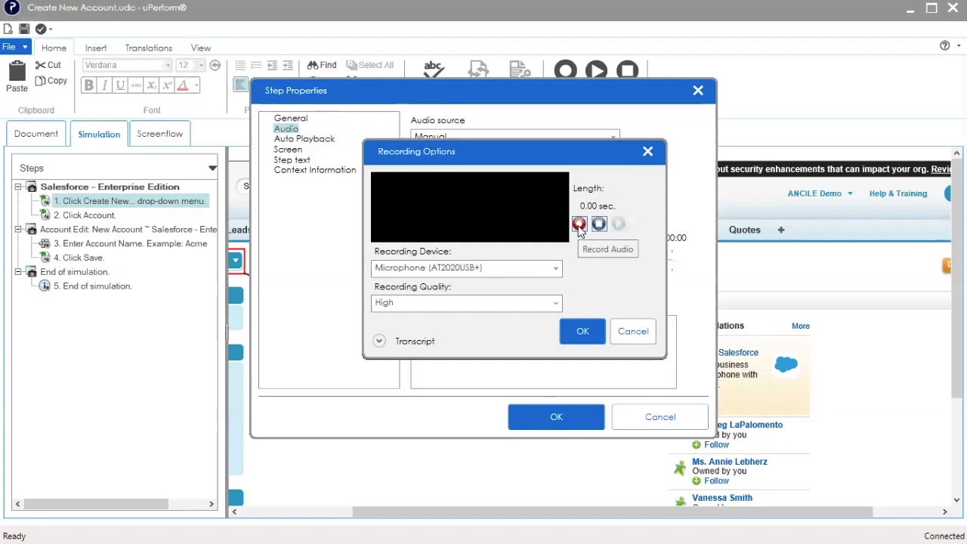
pyautogui.click(579, 224)
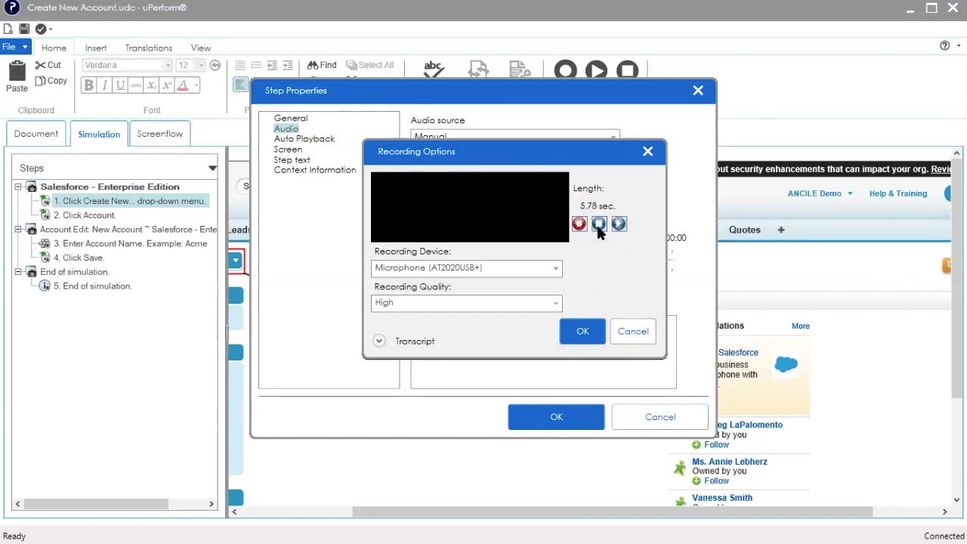
pyautogui.moveTo(610, 233)
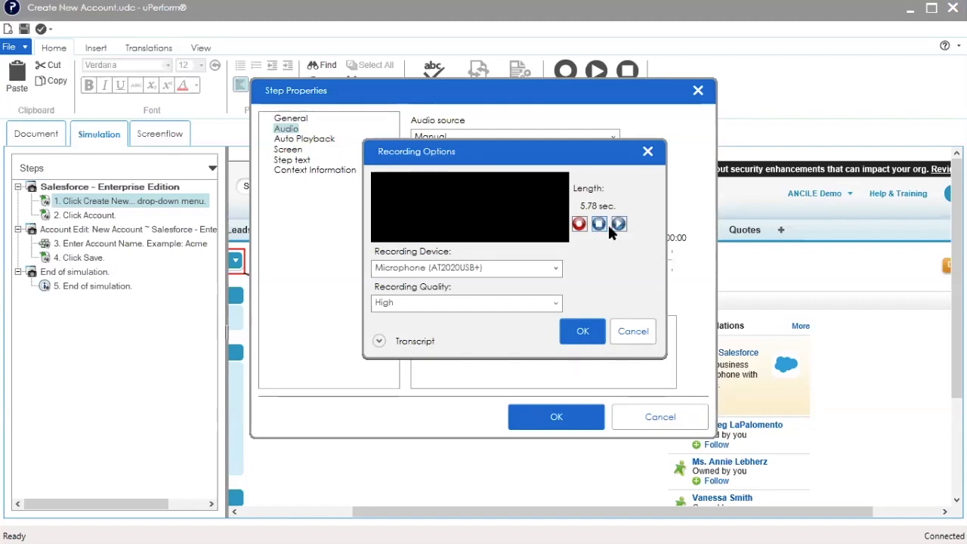
pyautogui.moveTo(619, 224)
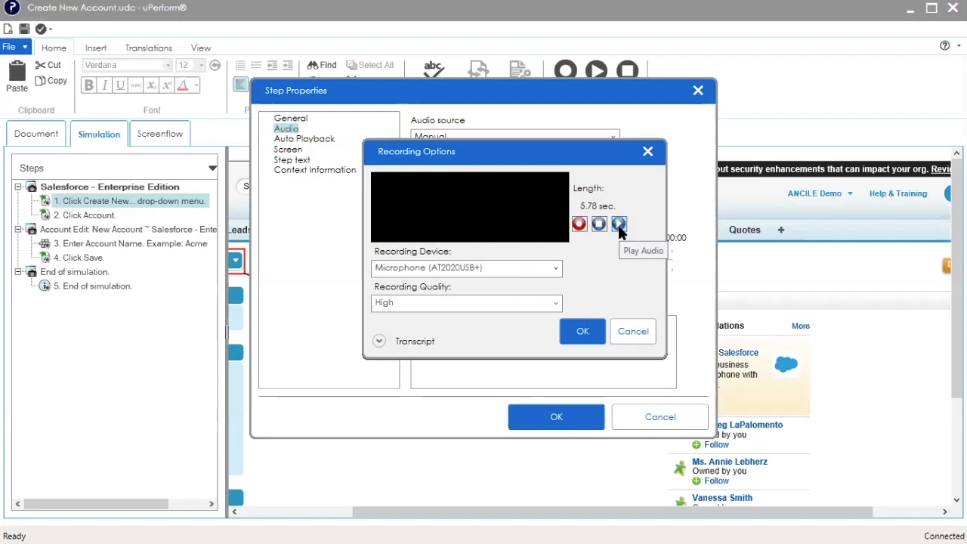
pyautogui.moveTo(599, 302)
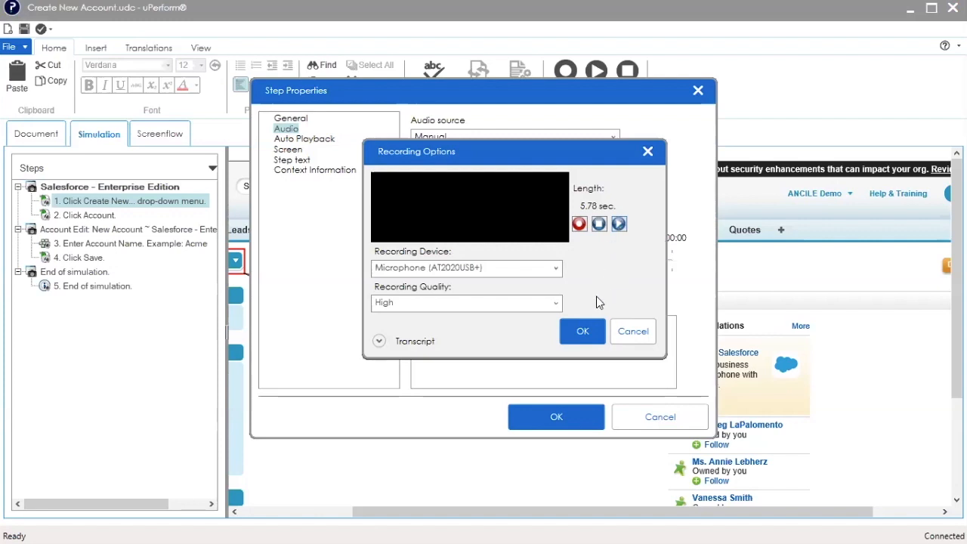
pyautogui.click(582, 331)
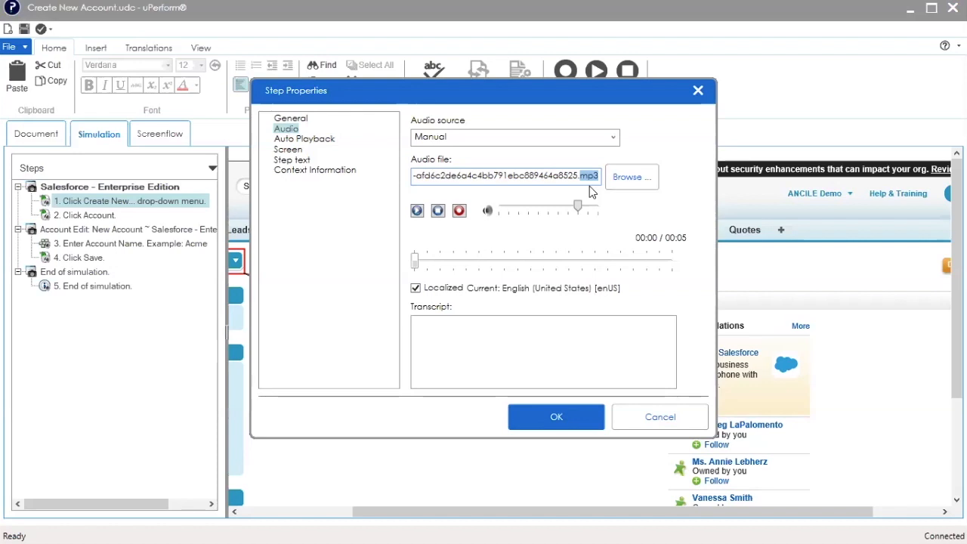
pyautogui.moveTo(633, 177)
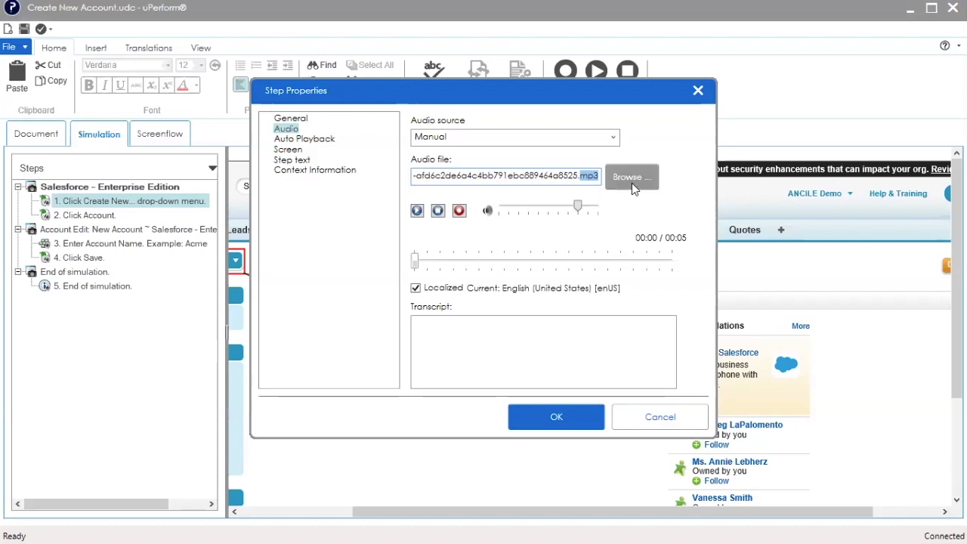
# Import step1.mp3 from the Music folder as the step's audio, replacing the recording.
pyautogui.click(632, 177)
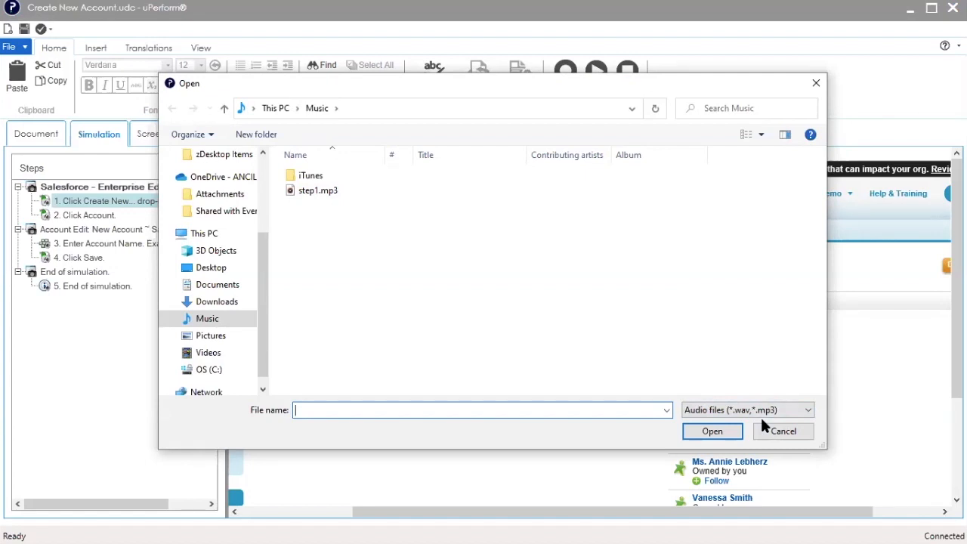
pyautogui.click(318, 189)
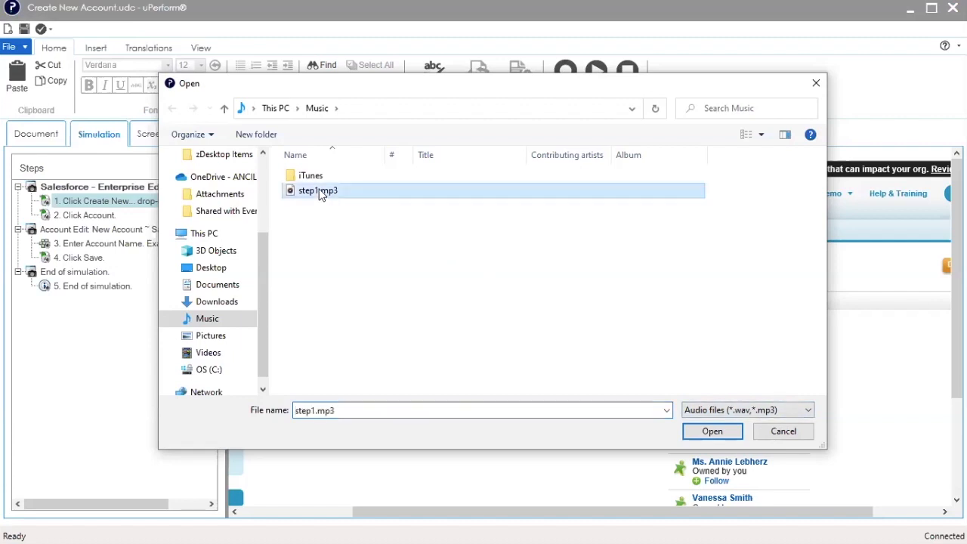
pyautogui.click(712, 431)
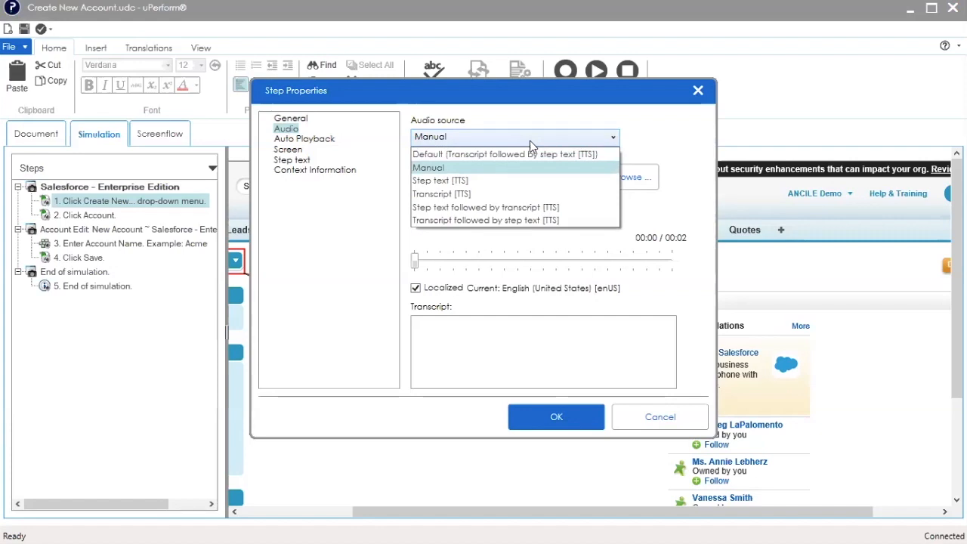
pyautogui.moveTo(497, 180)
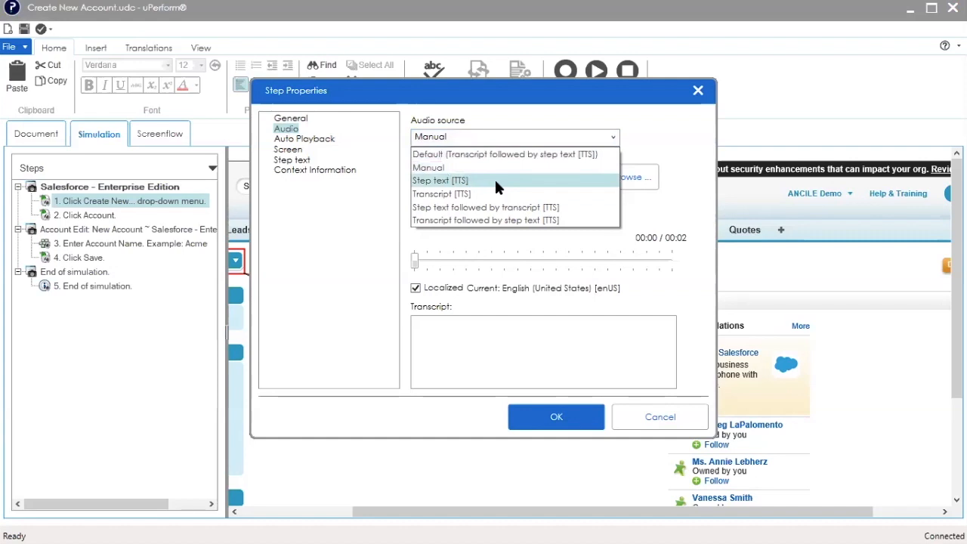
# Set the audio source to Step text [TTS] instead of the imported clip.
pyautogui.click(440, 180)
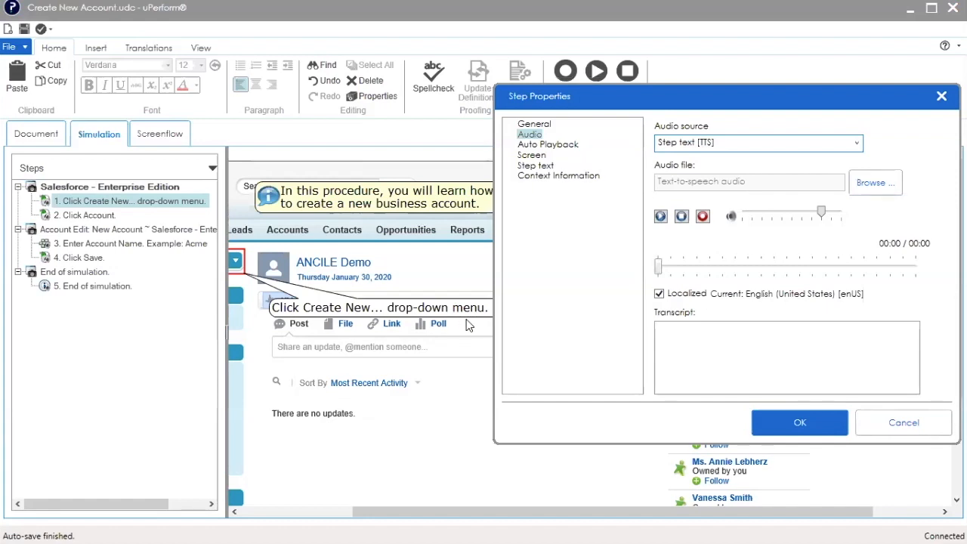
pyautogui.click(856, 143)
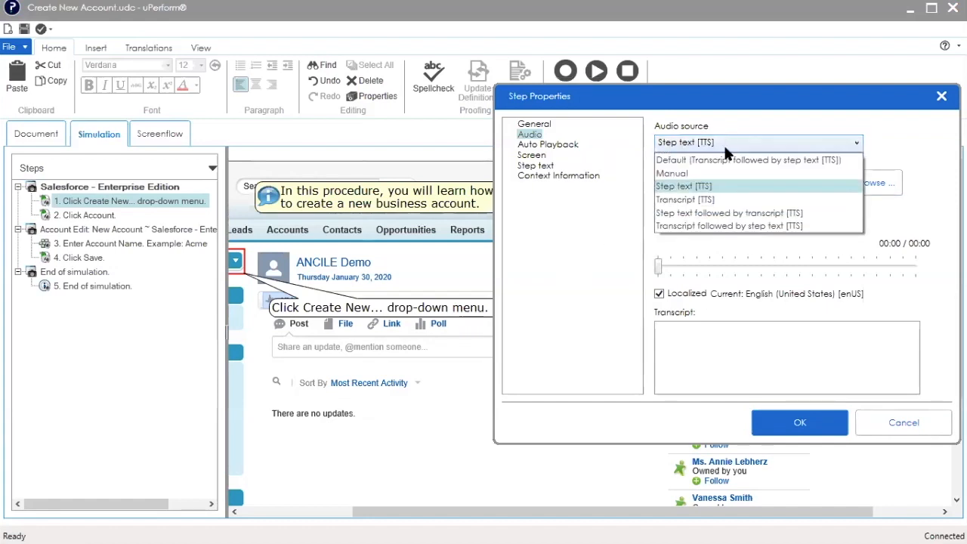
# Set the source to Transcript [TTS] with transcript "In this procedure, you will learn how to create a new business account.".
pyautogui.click(686, 199)
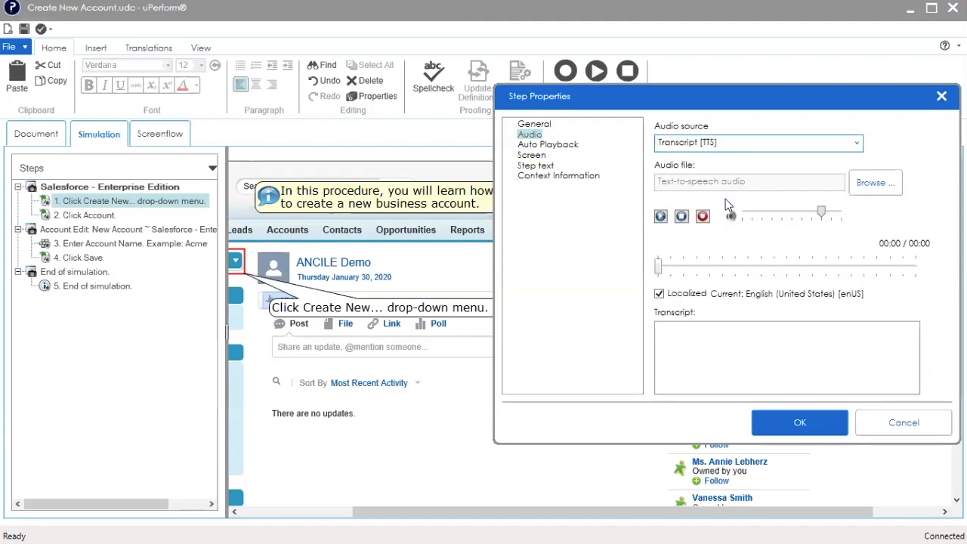
pyautogui.moveTo(730, 247)
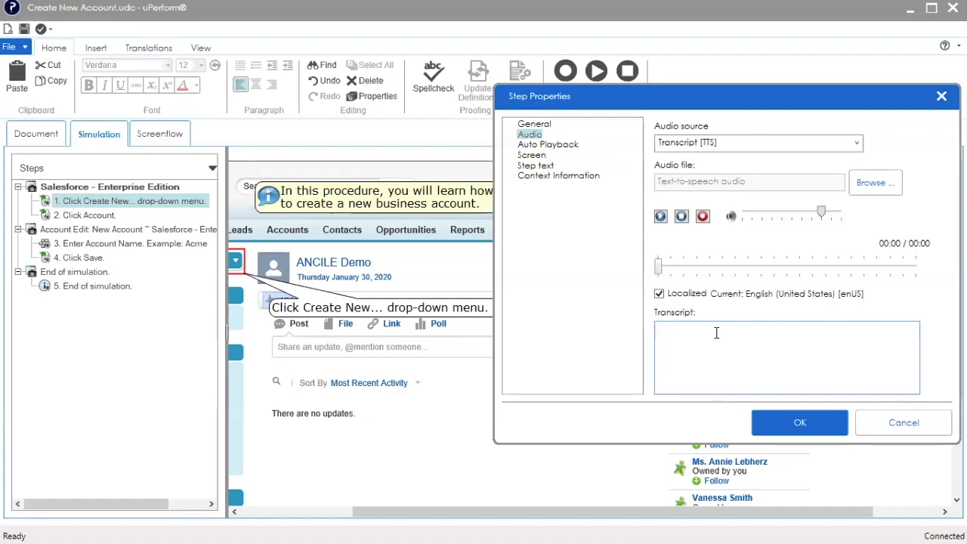
pyautogui.click(718, 333)
pyautogui.write('In this procedure, you will learn how to create a new business account.')
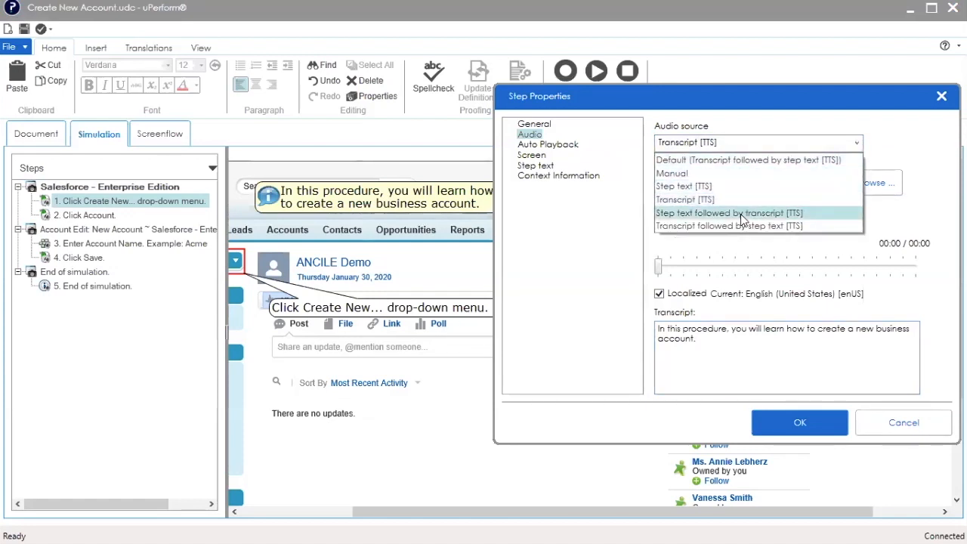
# Try Step text followed by transcript [TTS], then settle on Transcript followed by step text [TTS].
pyautogui.click(728, 213)
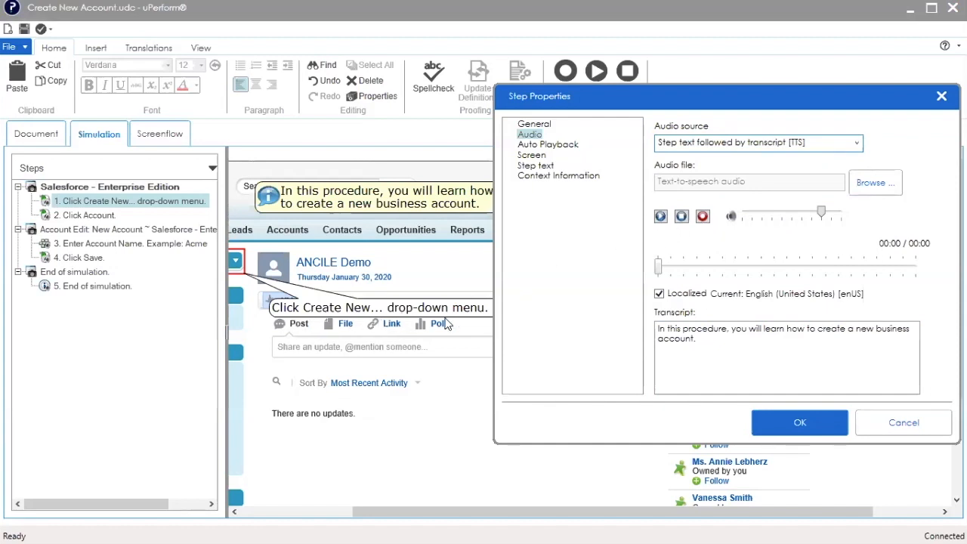
pyautogui.click(716, 346)
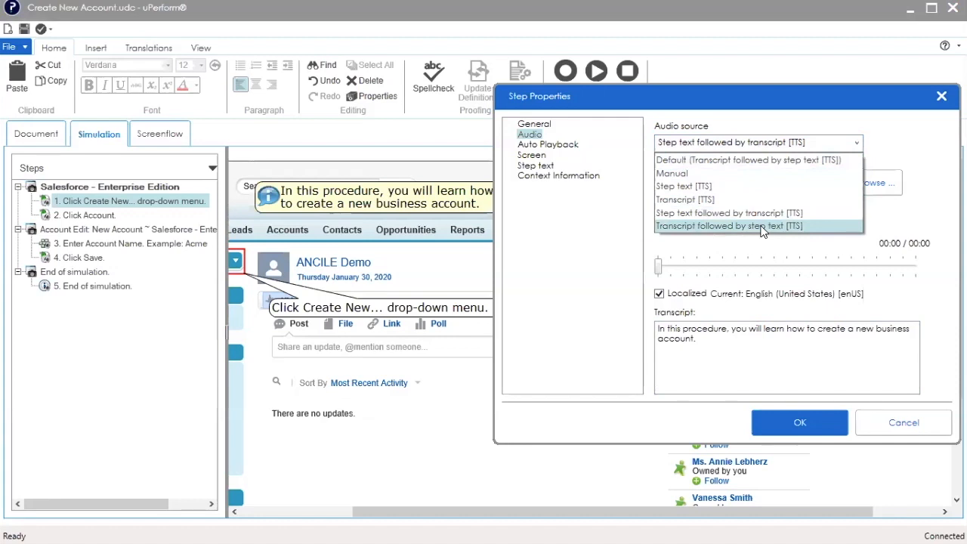
pyautogui.click(729, 225)
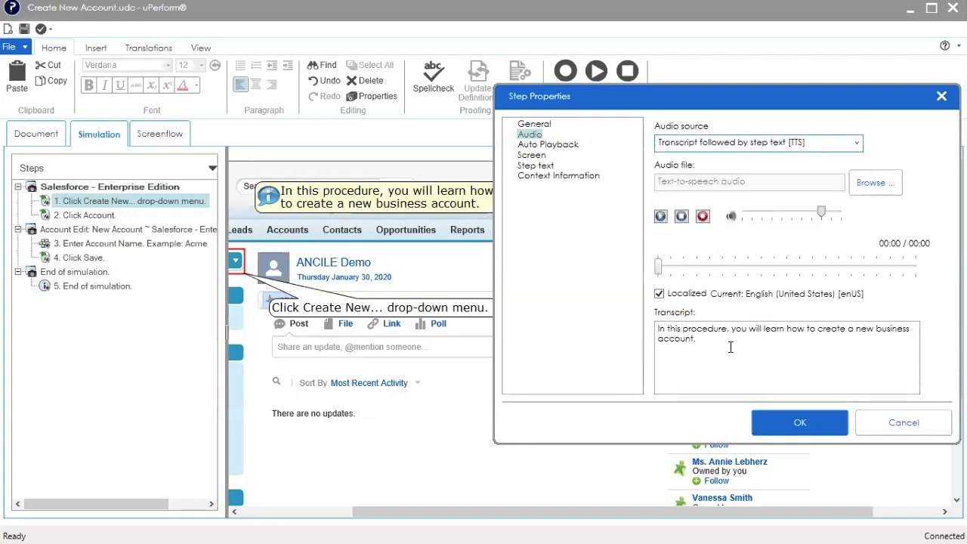
pyautogui.moveTo(884, 348)
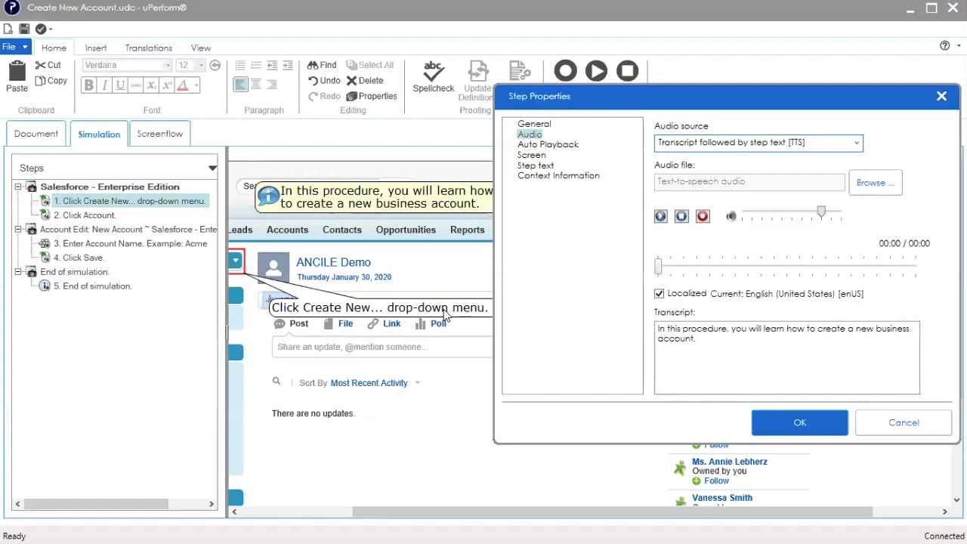
pyautogui.moveTo(484, 312)
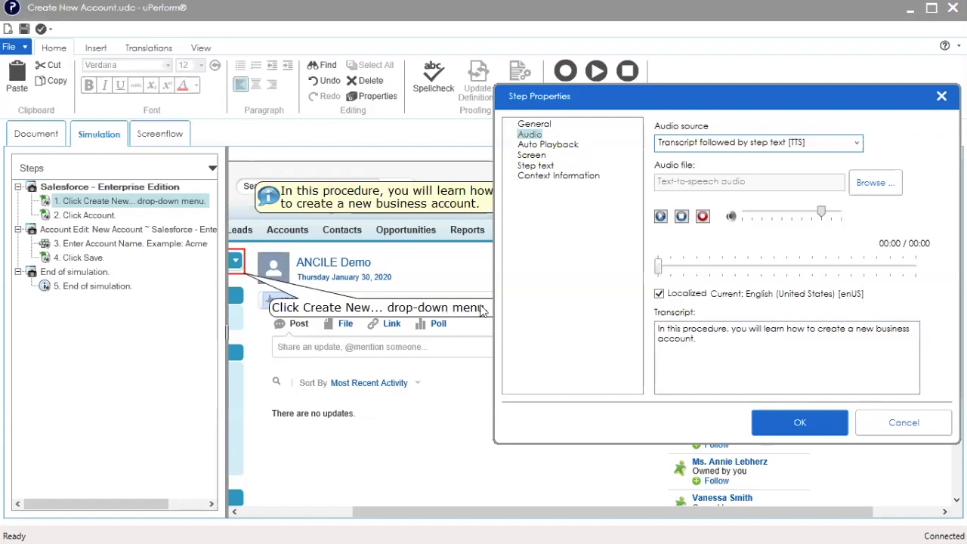
pyautogui.moveTo(661, 217)
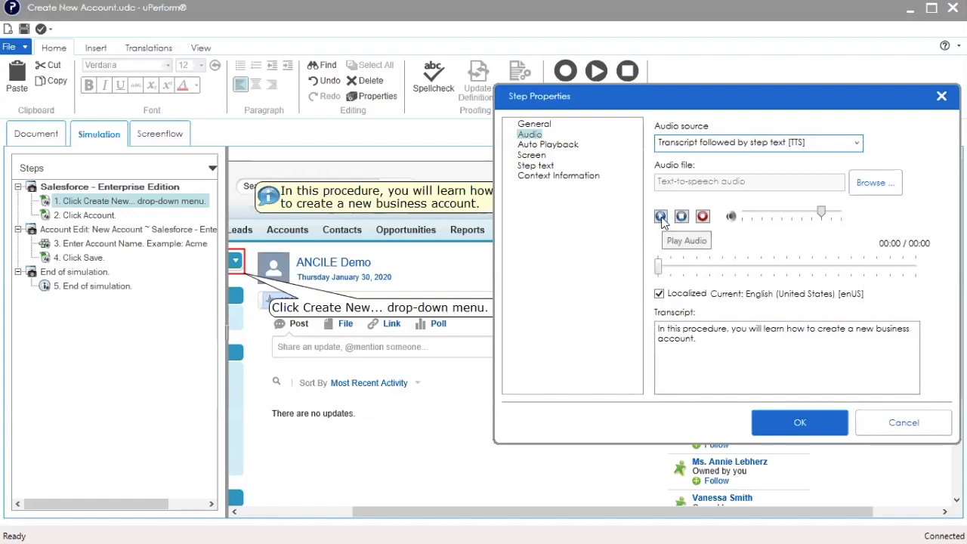